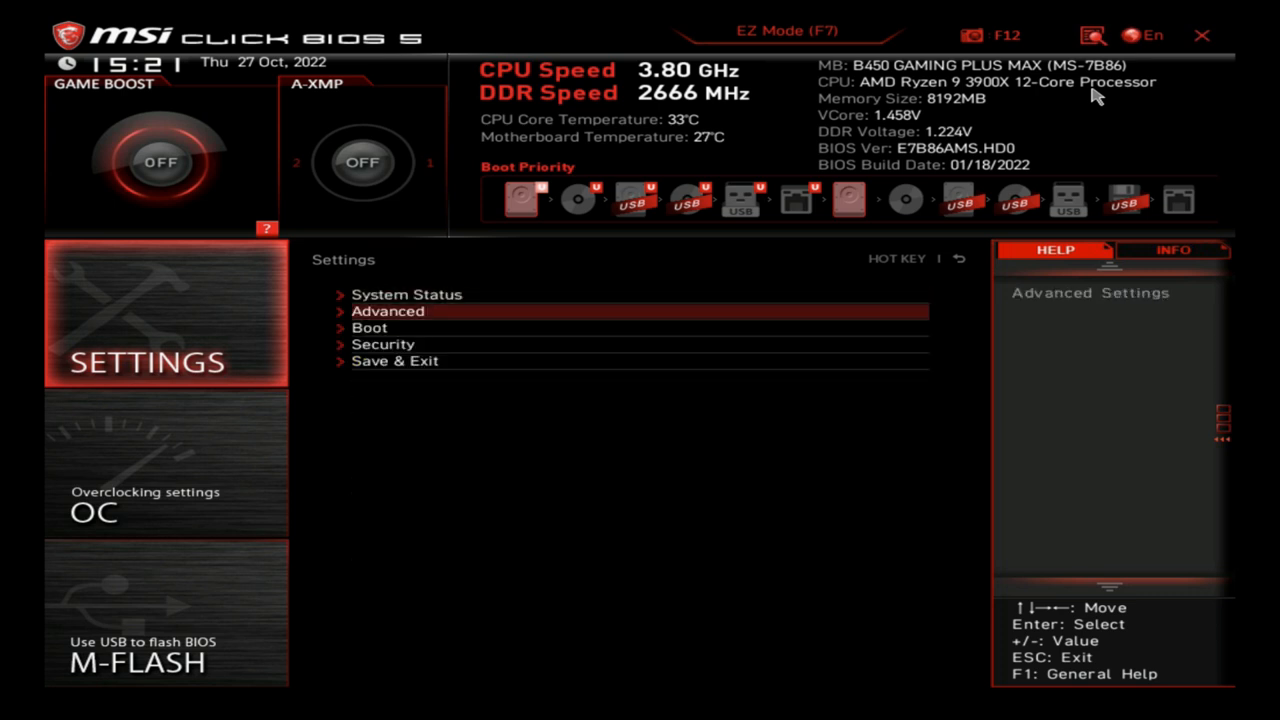
Step: Set VGA Detection under Integrated Peripherals to Ignore
{"action": "left_click", "coordinate": [388, 312]}
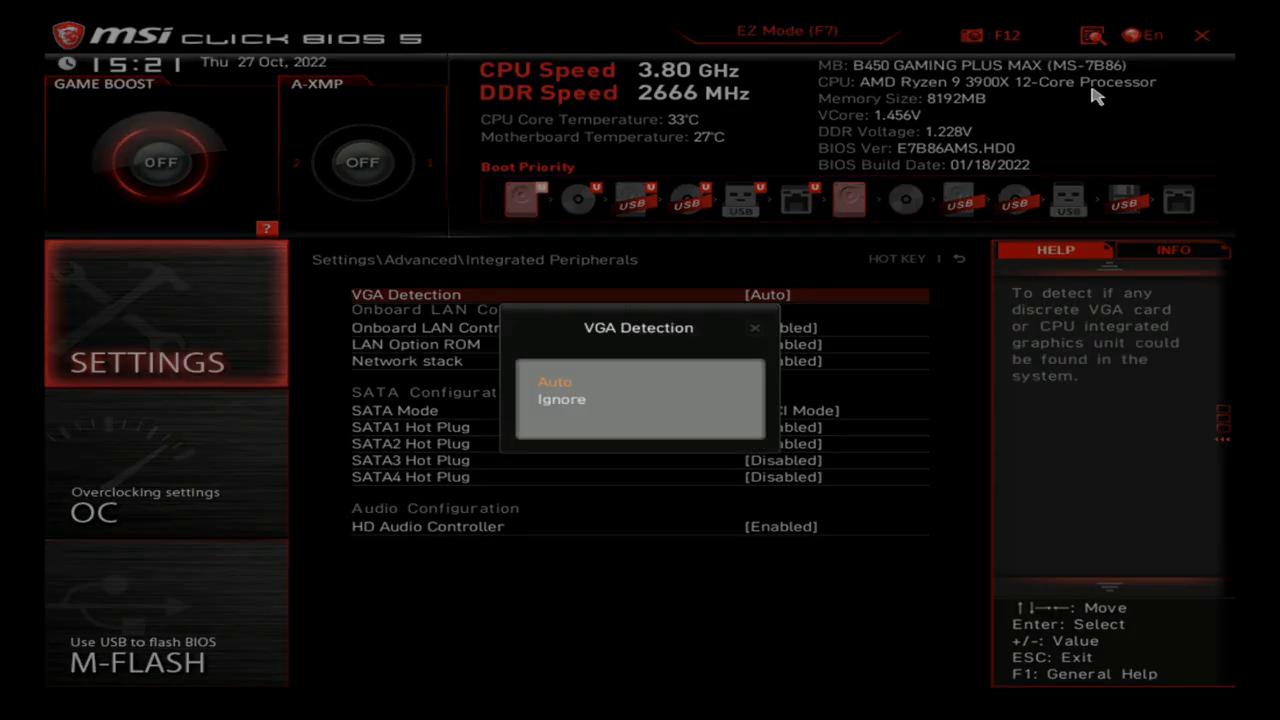
{"action": "left_click", "coordinate": [562, 400]}
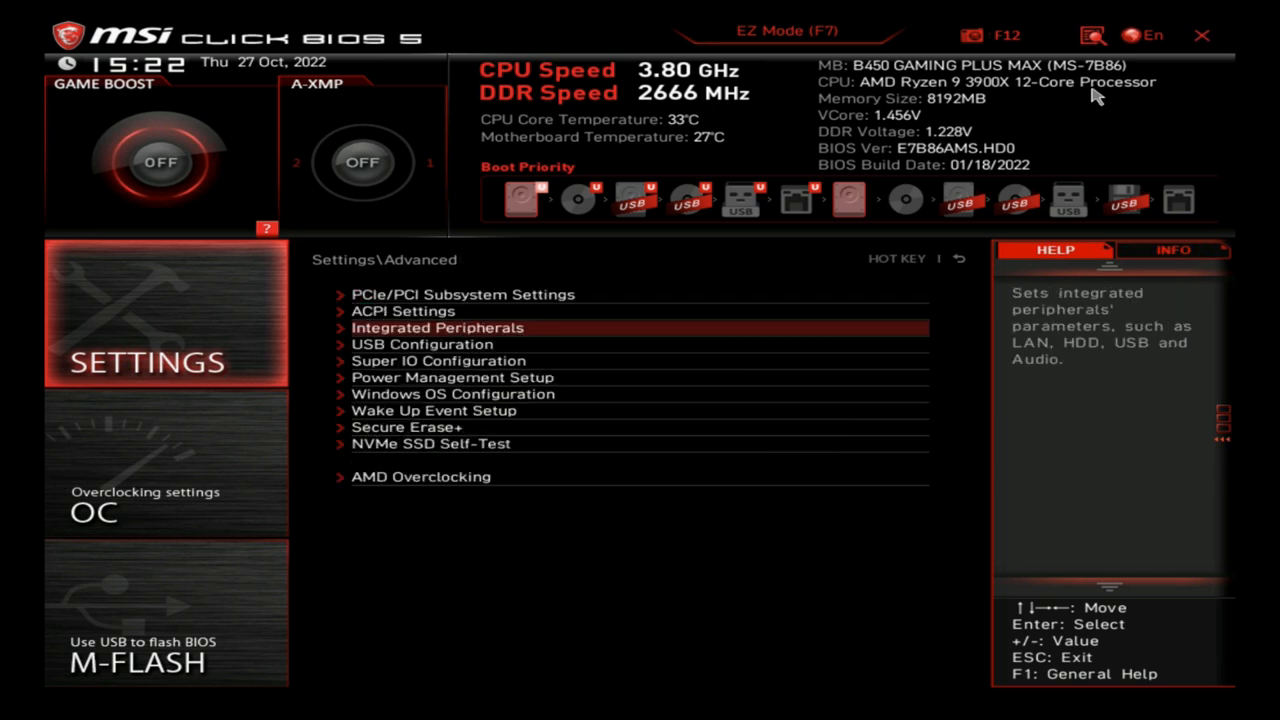
Step: Set Restore after AC Power Loss to Power On in Power Management Setup
{"action": "left_click", "coordinate": [452, 376]}
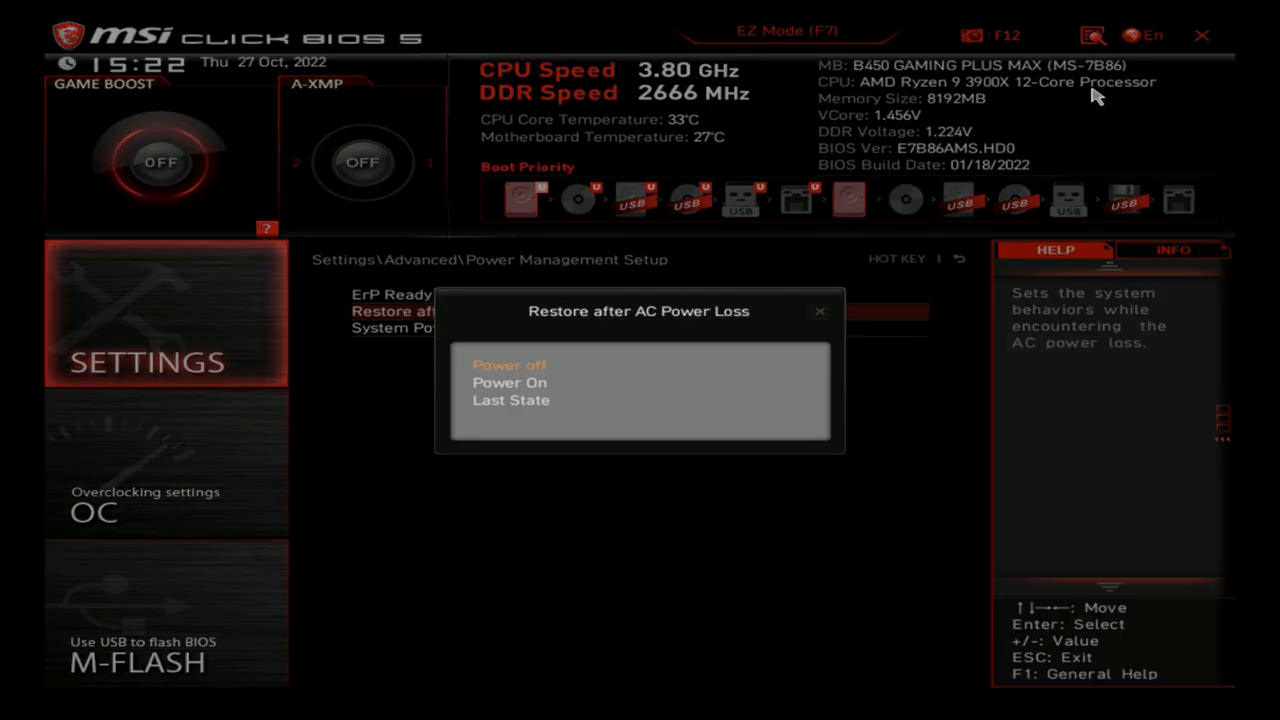
{"action": "left_click", "coordinate": [508, 382]}
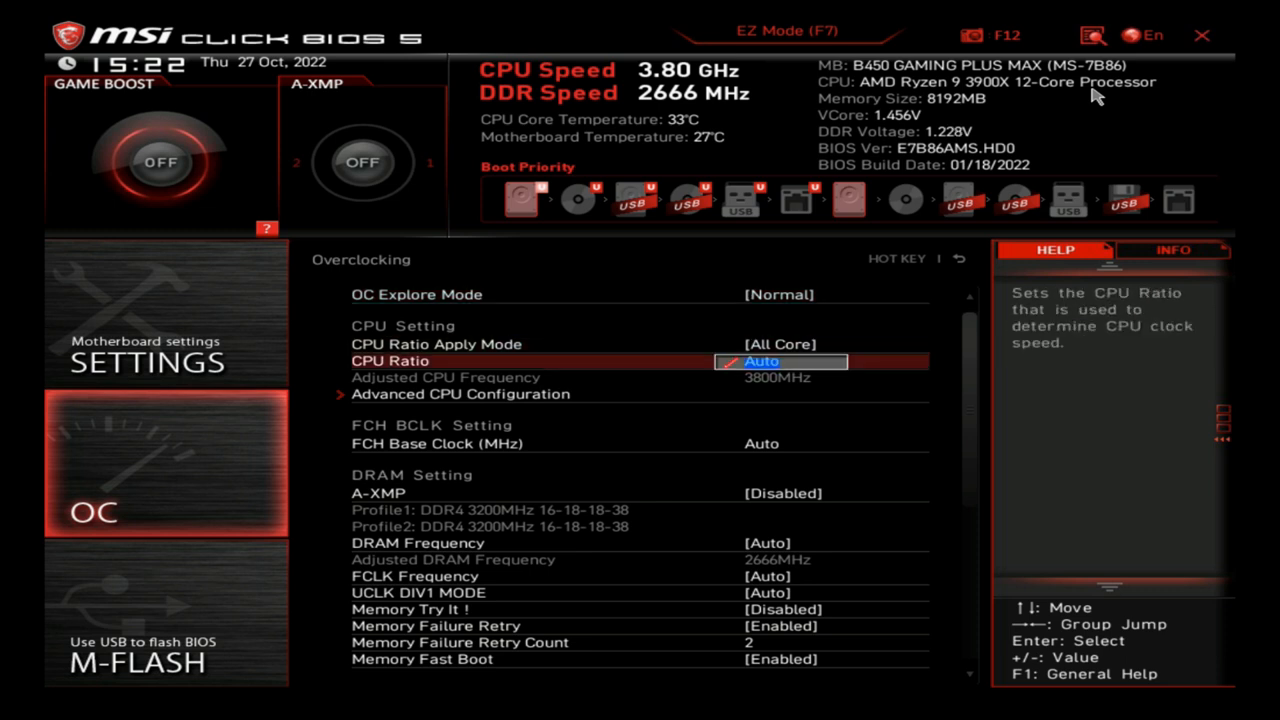
Step: Enter an all-core CPU Ratio of 37 for a 3700 MHz adjusted frequency
{"action": "type", "text": "37.75"}
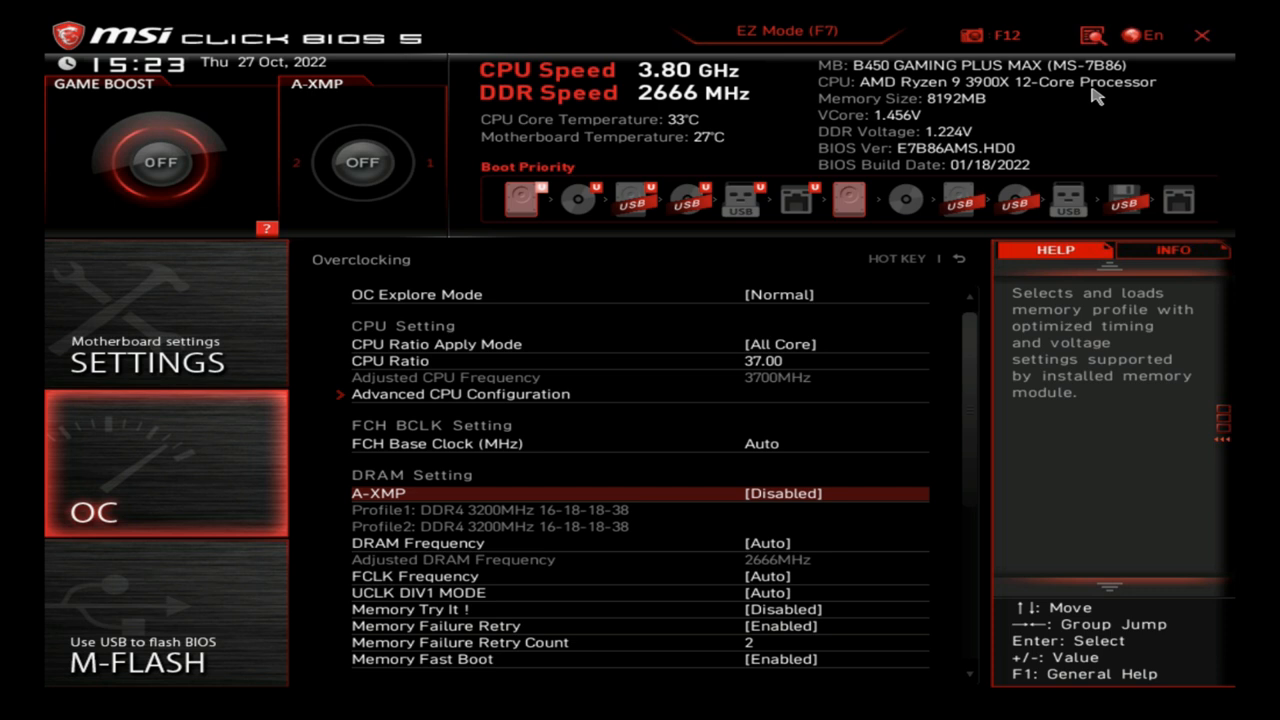
{"action": "left_click", "coordinate": [436, 624]}
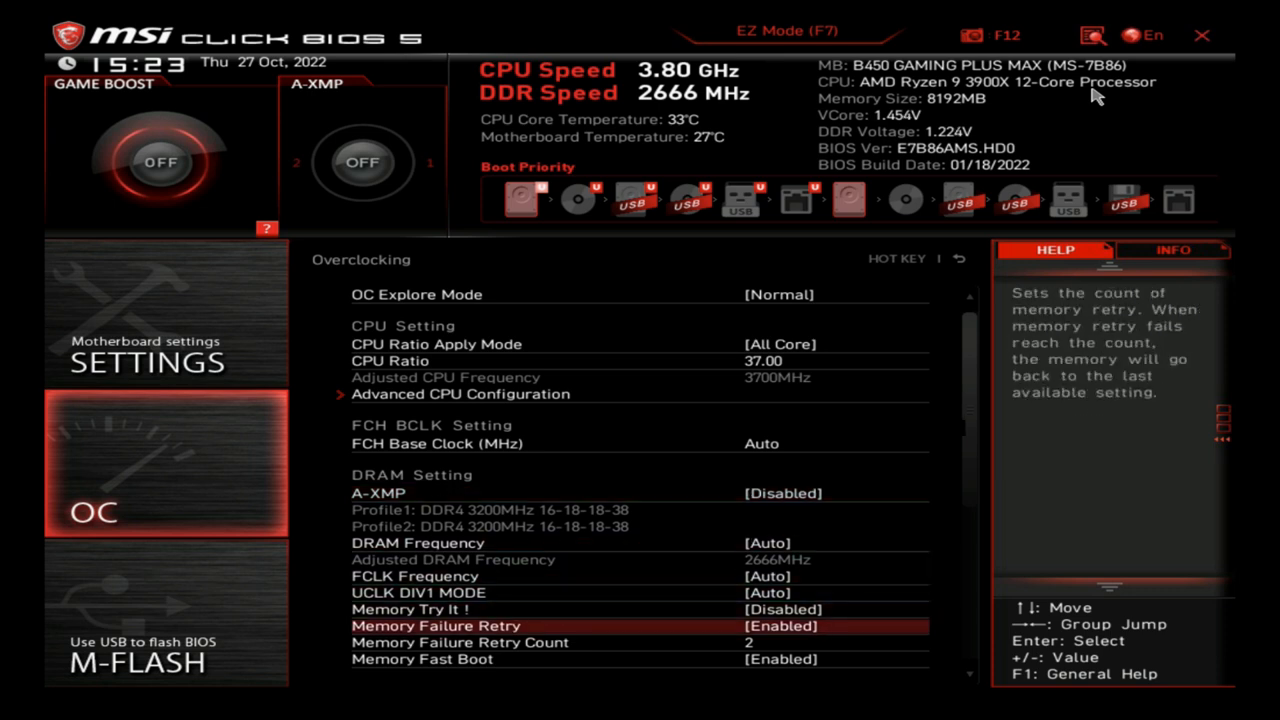
Step: Put CPU Core Voltage in Override Mode at 0.9750 V and confirm with F10
{"action": "scroll", "scroll_direction": "down", "scroll_amount": 3}
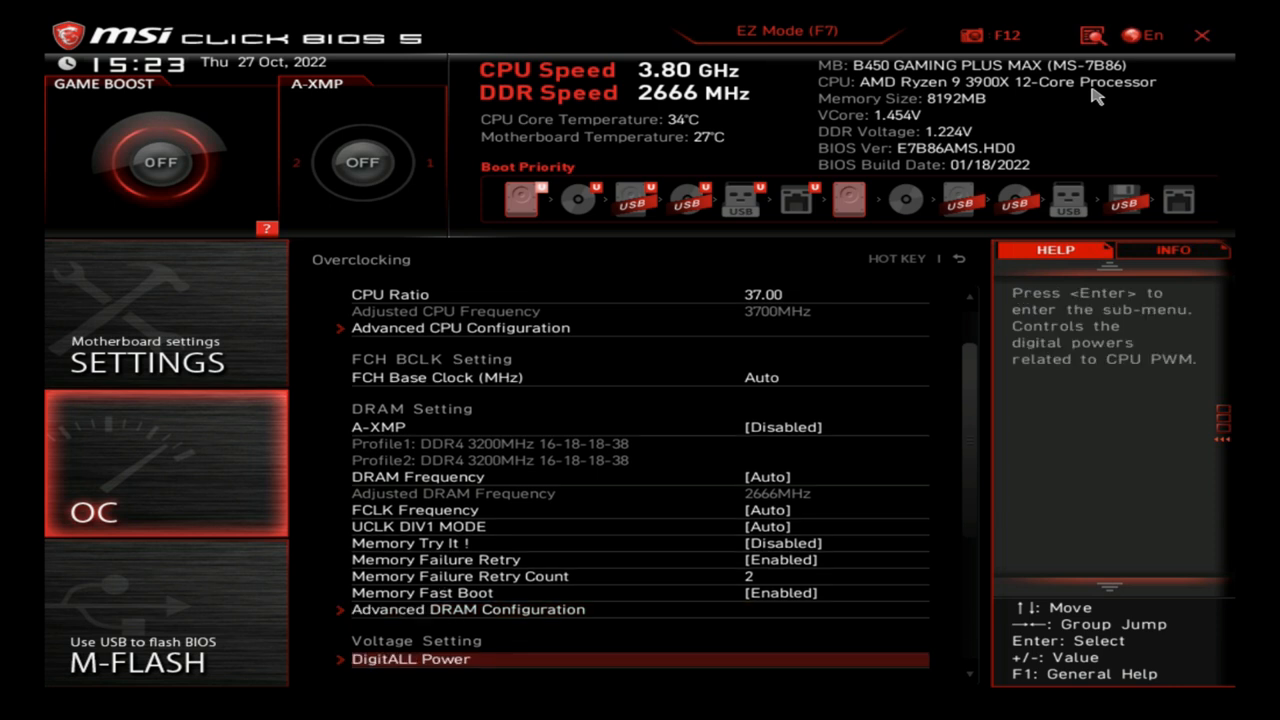
{"action": "scroll", "scroll_direction": "down", "scroll_amount": 3}
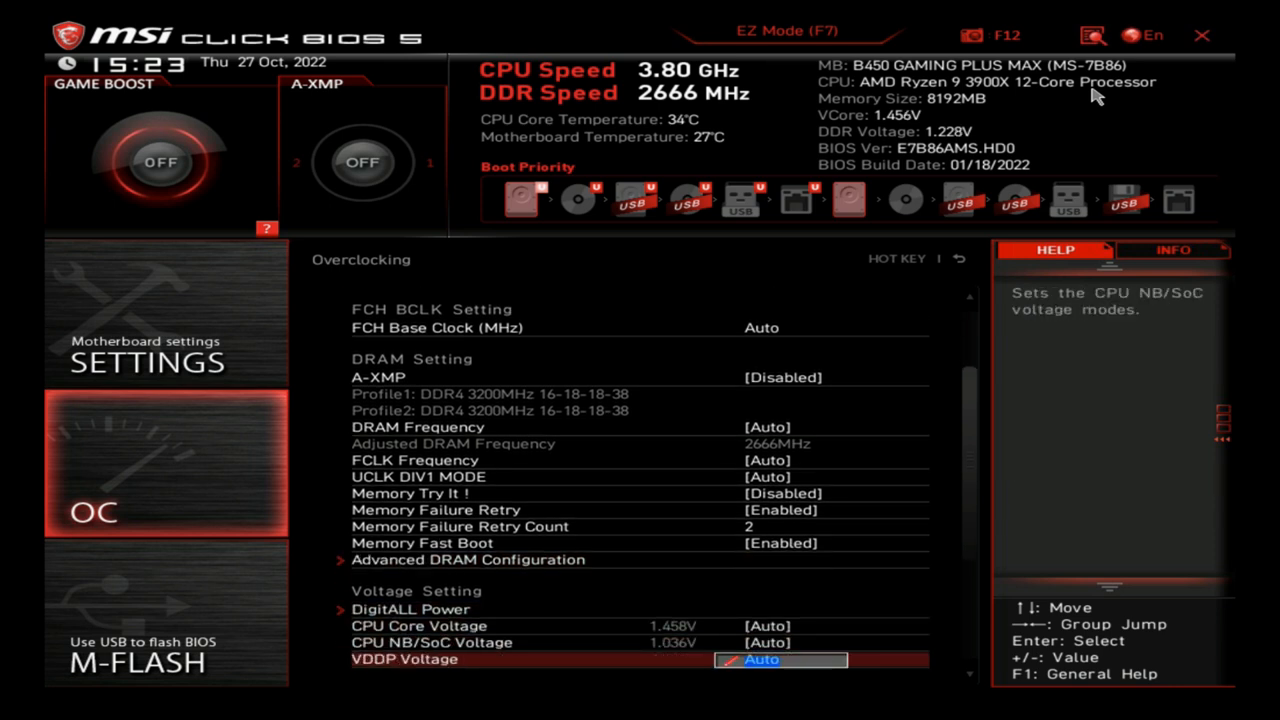
{"action": "key", "text": "Up"}
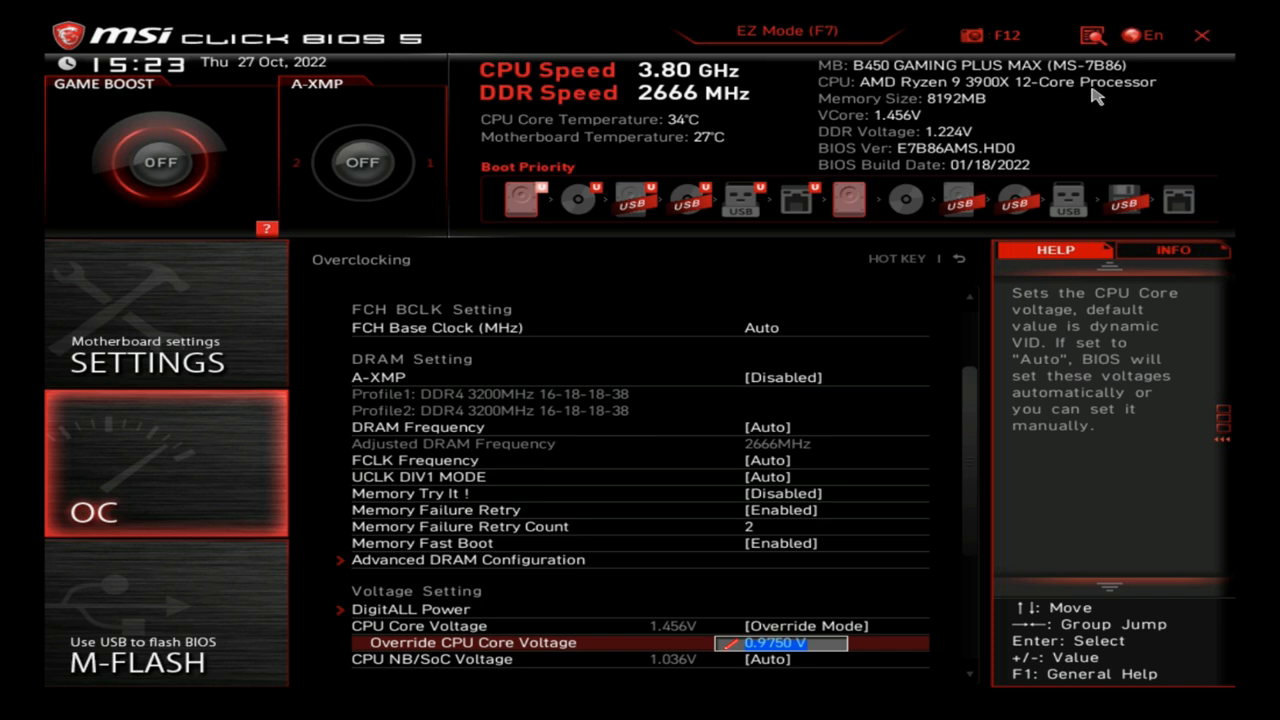
{"action": "key", "text": "F10"}
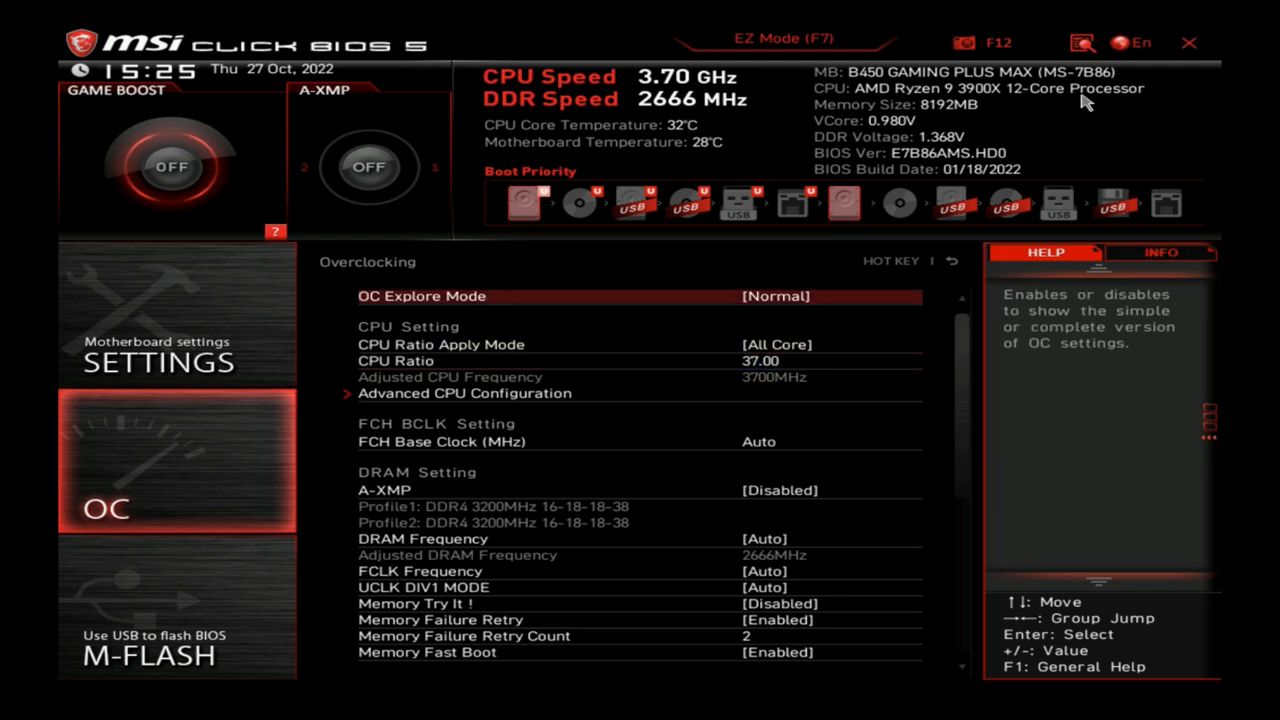
Step: Revisit the Advanced settings list, then back out to the BIOS home screen
{"action": "left_click", "coordinate": [156, 362]}
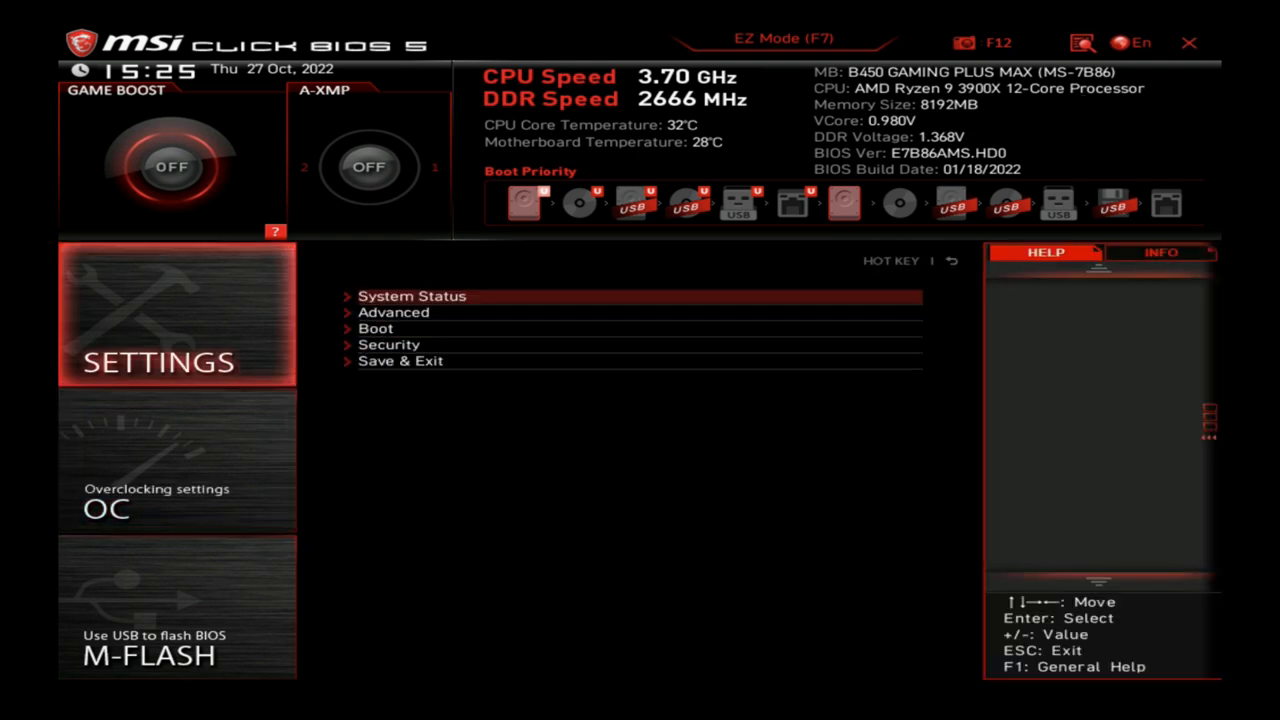
{"action": "left_click", "coordinate": [412, 296]}
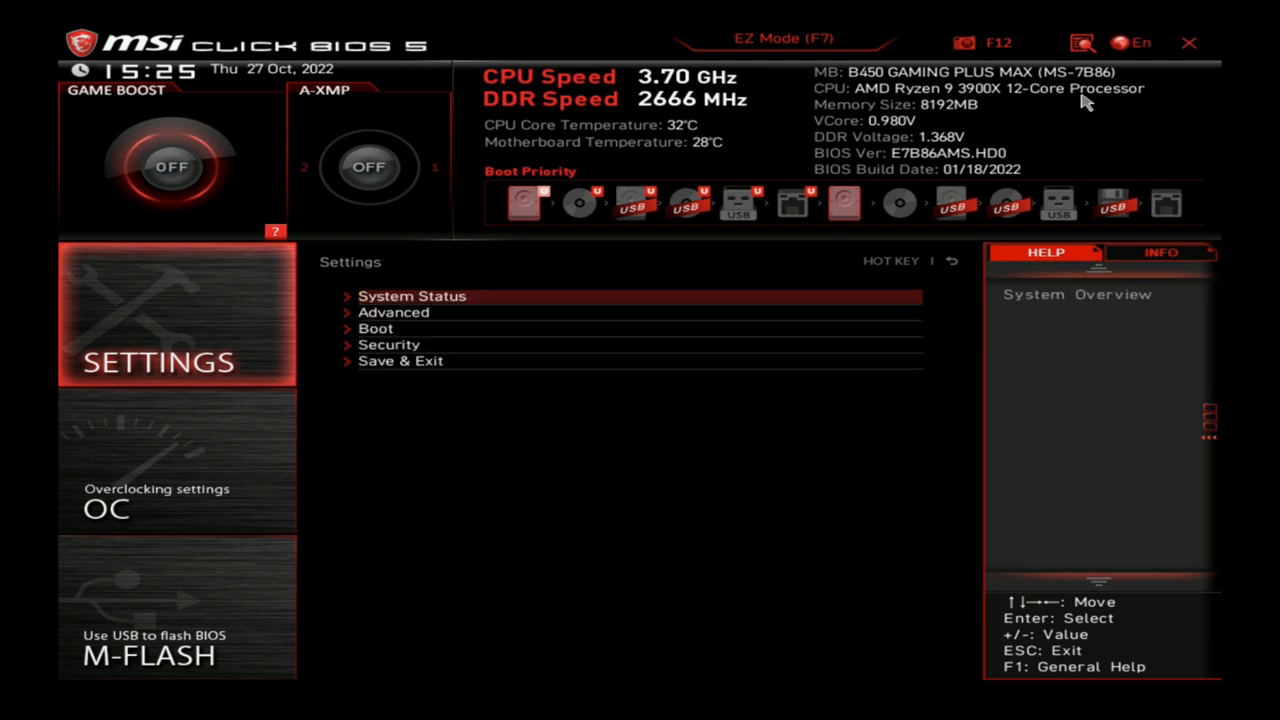
{"action": "left_click", "coordinate": [392, 312]}
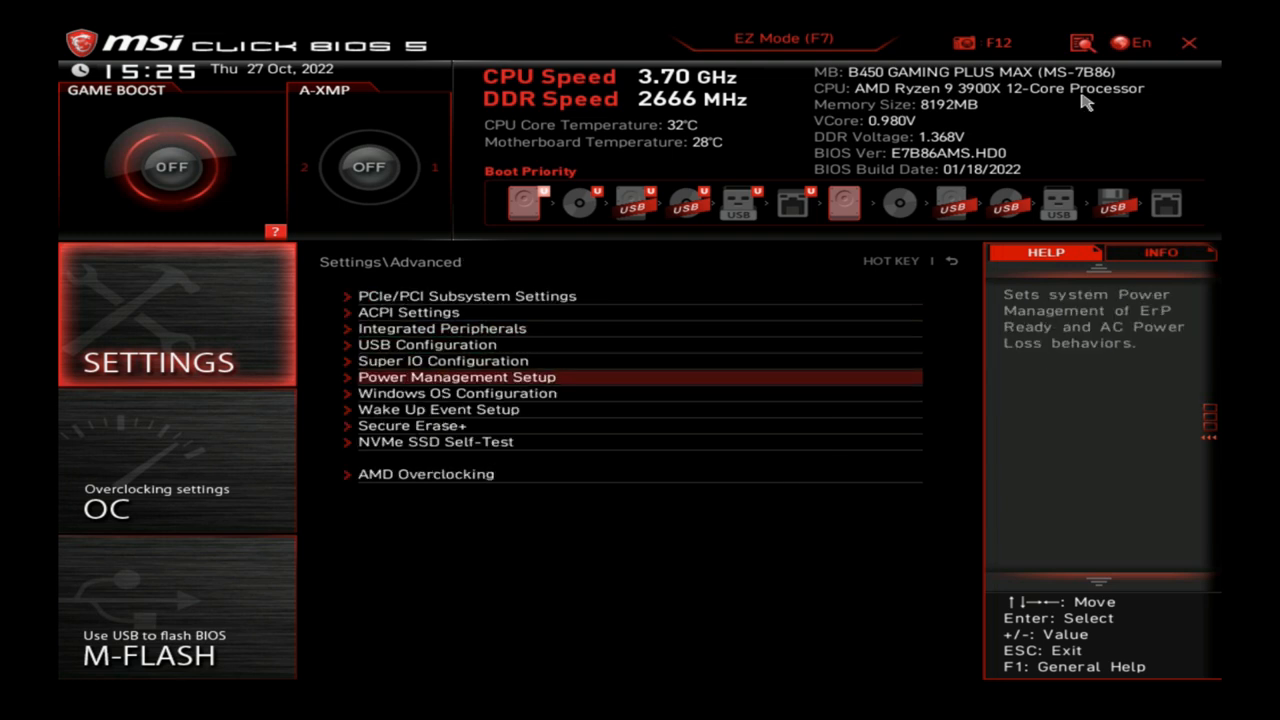
{"action": "left_click", "coordinate": [456, 376]}
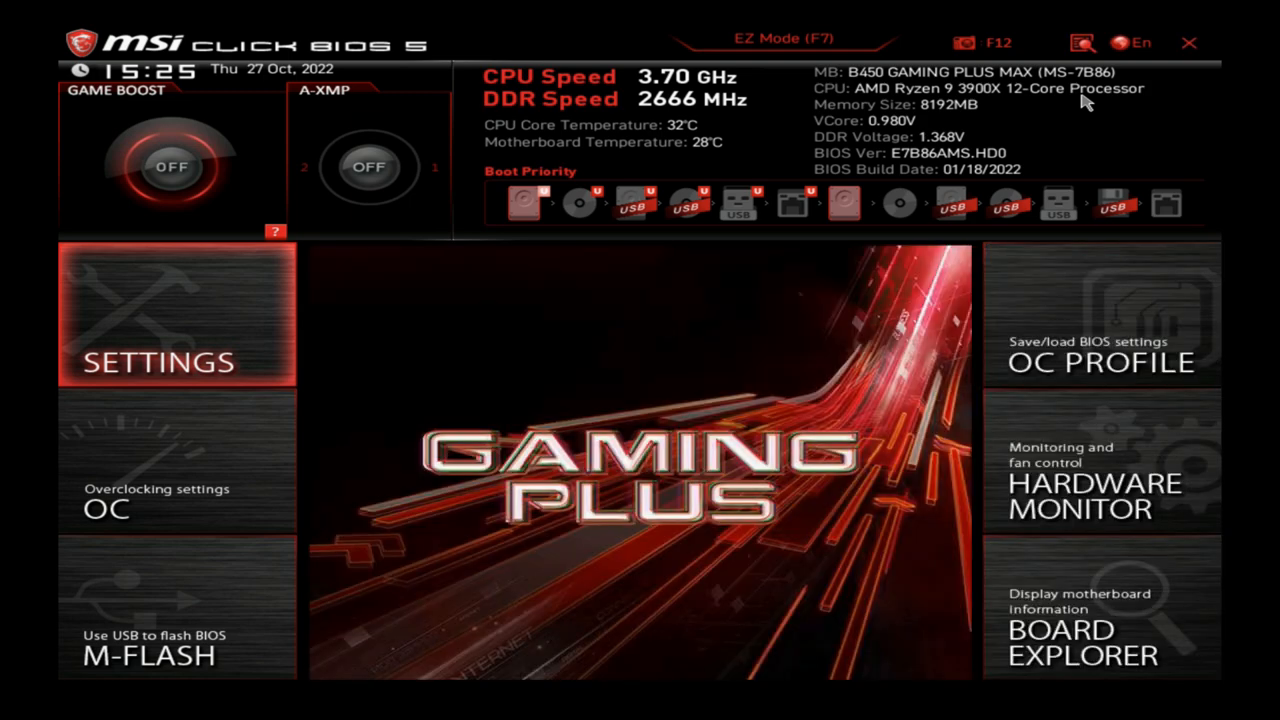
Step: Quit the BIOS without saving so the PC restarts to the GRUB menu
{"action": "left_click", "coordinate": [1188, 44]}
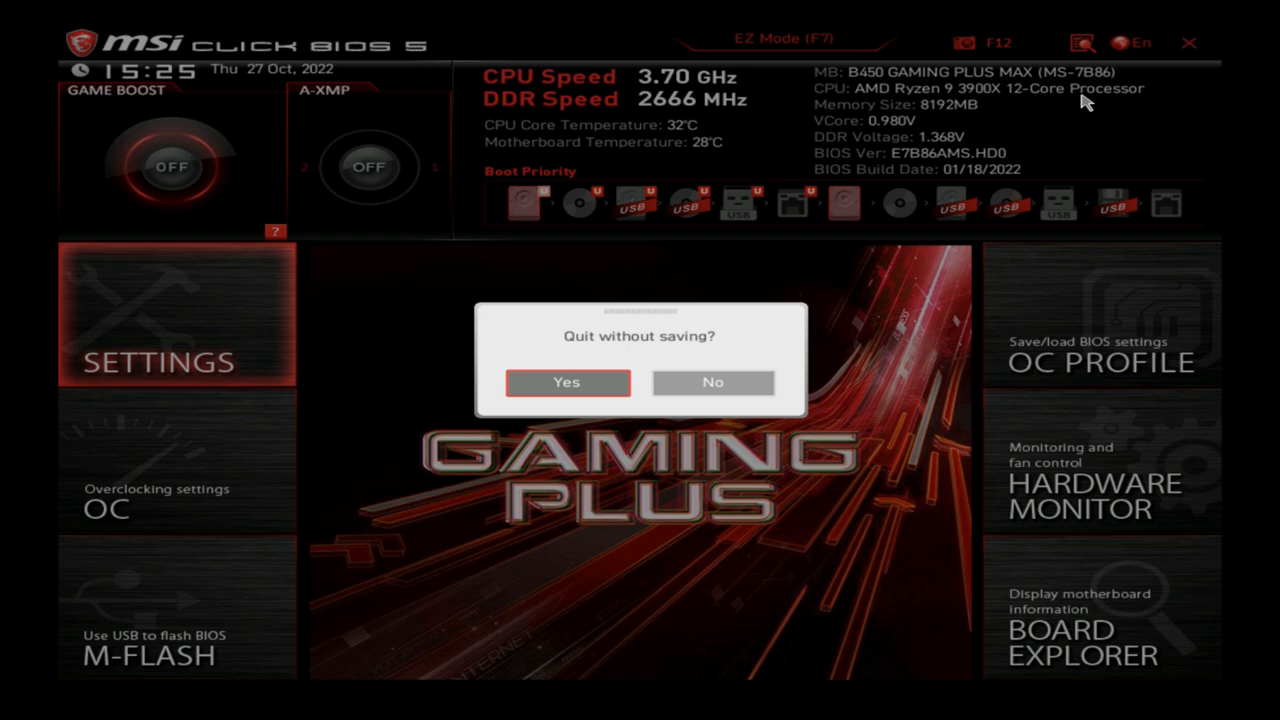
{"action": "left_click", "coordinate": [568, 382]}
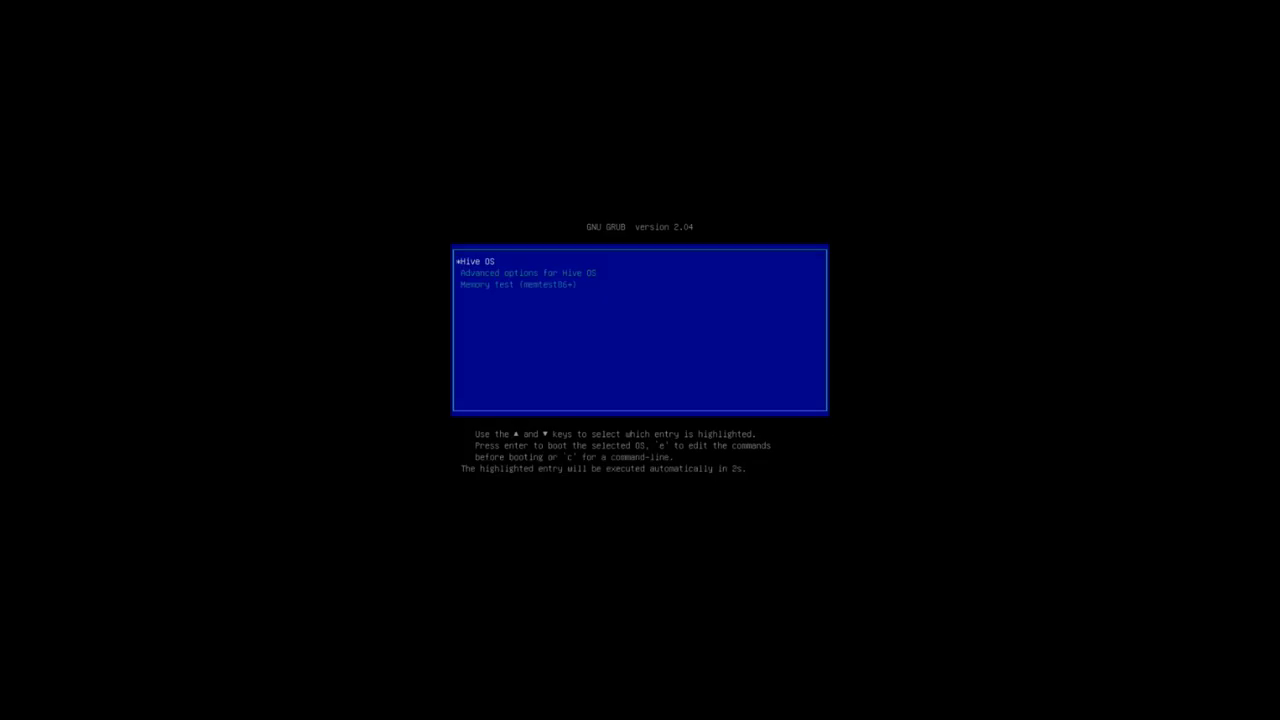